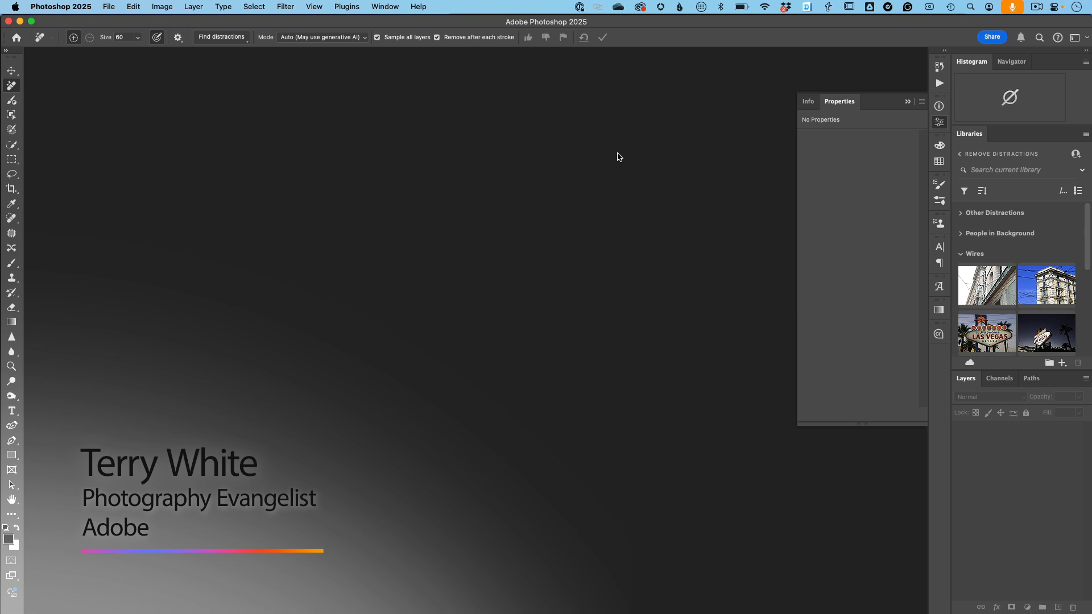
mouse_move(177, 107)
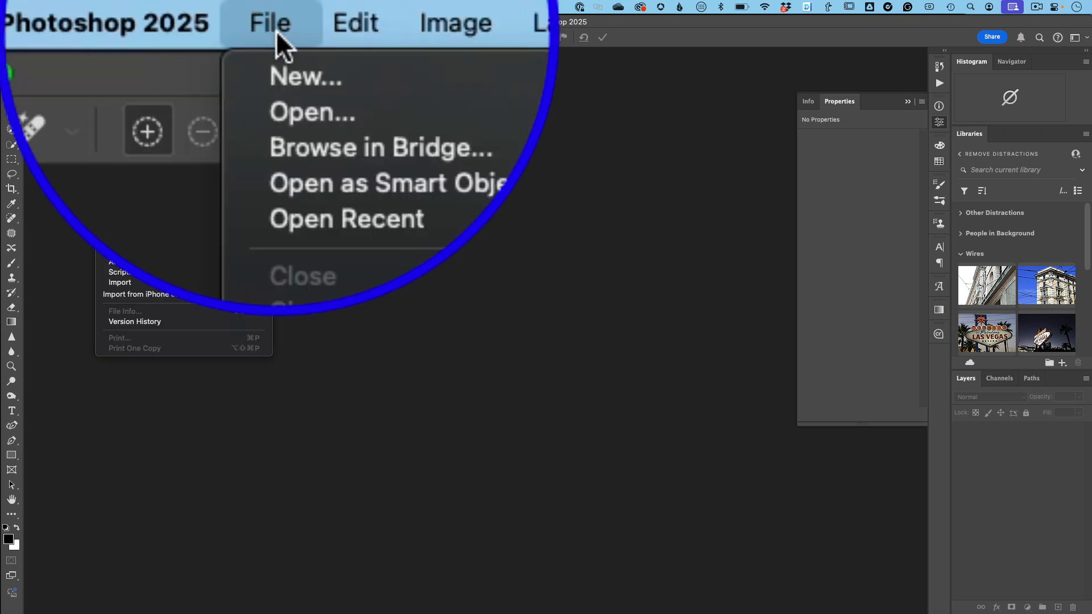
Open the four raw files from the Window Reflections folder together into Camera Raw
click(312, 112)
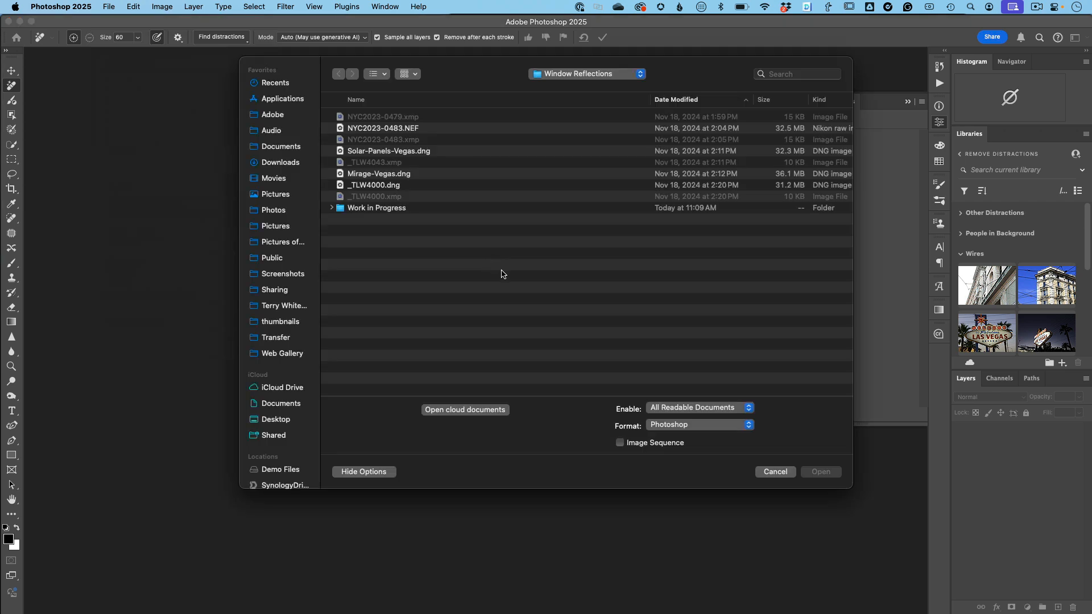
click(375, 184)
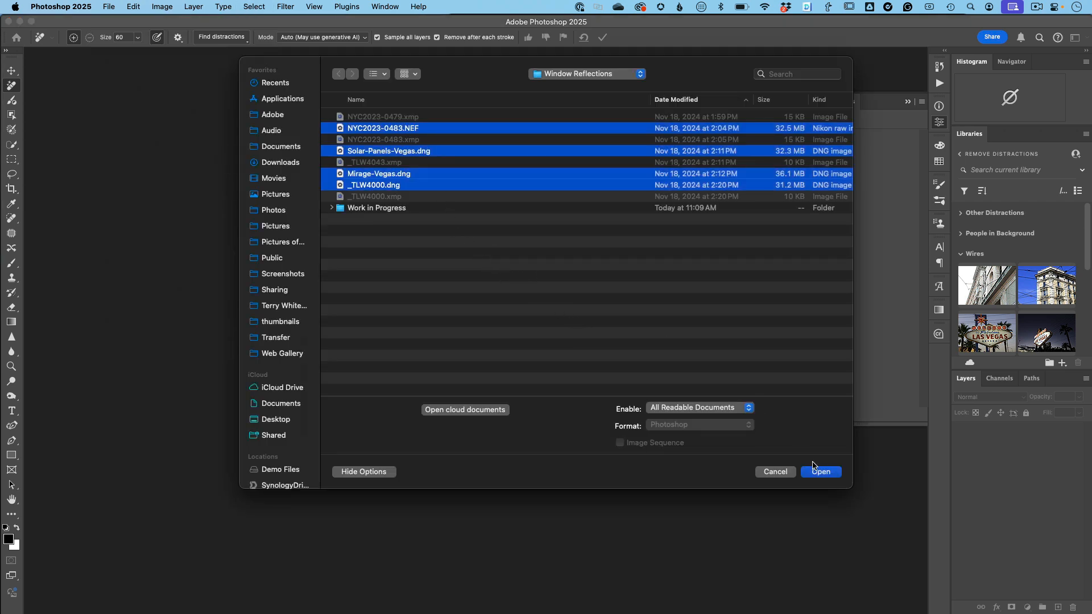
click(820, 471)
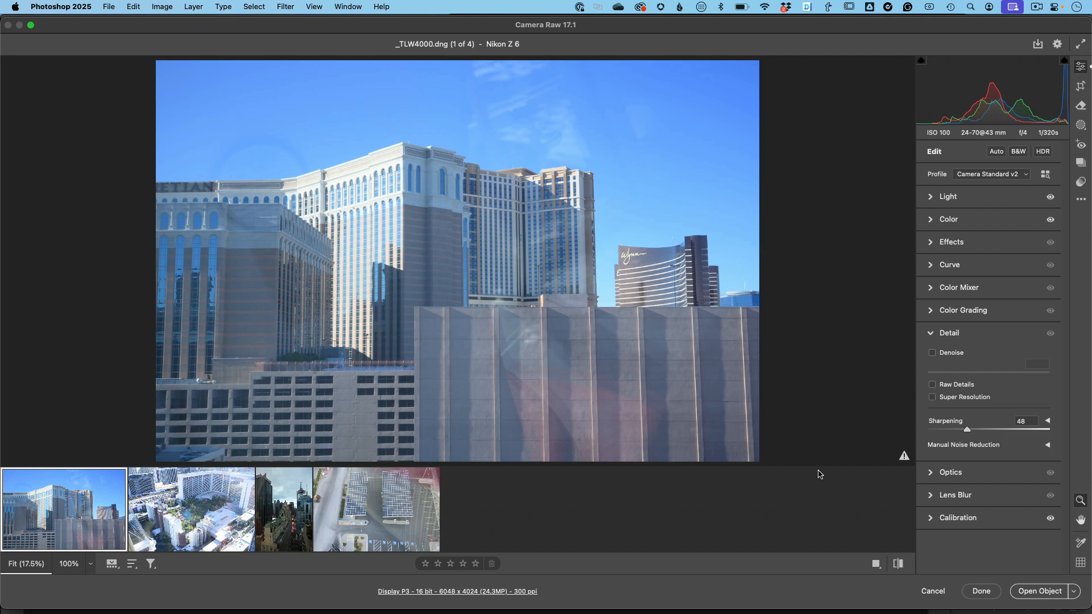
mouse_move(579, 335)
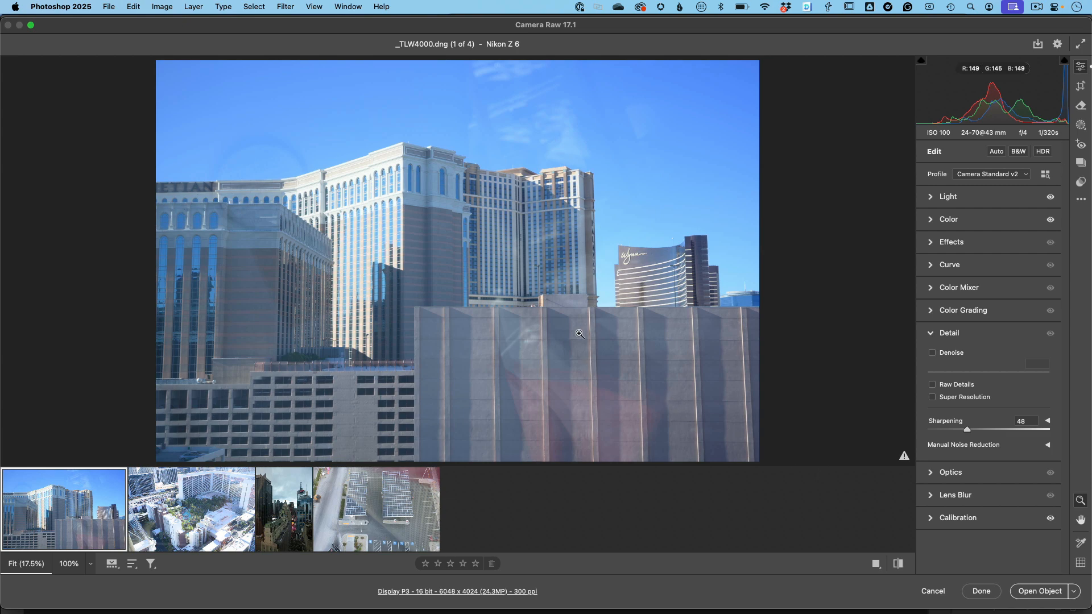
Step through the Mirage-Vegas, New York street and Solar-Panels-Vegas photos in the filmstrip
click(191, 509)
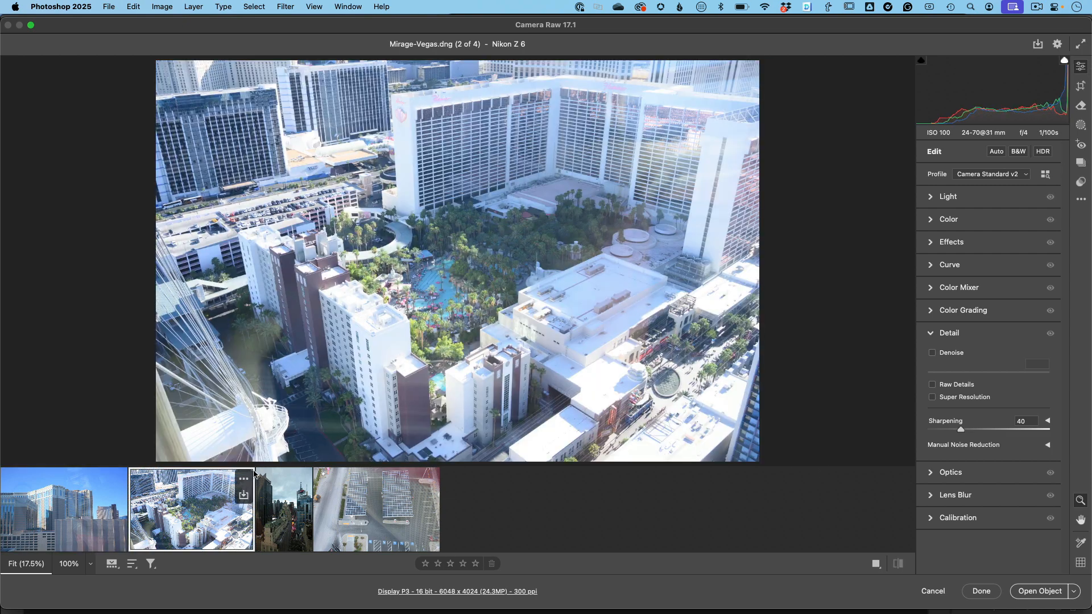
mouse_move(676, 170)
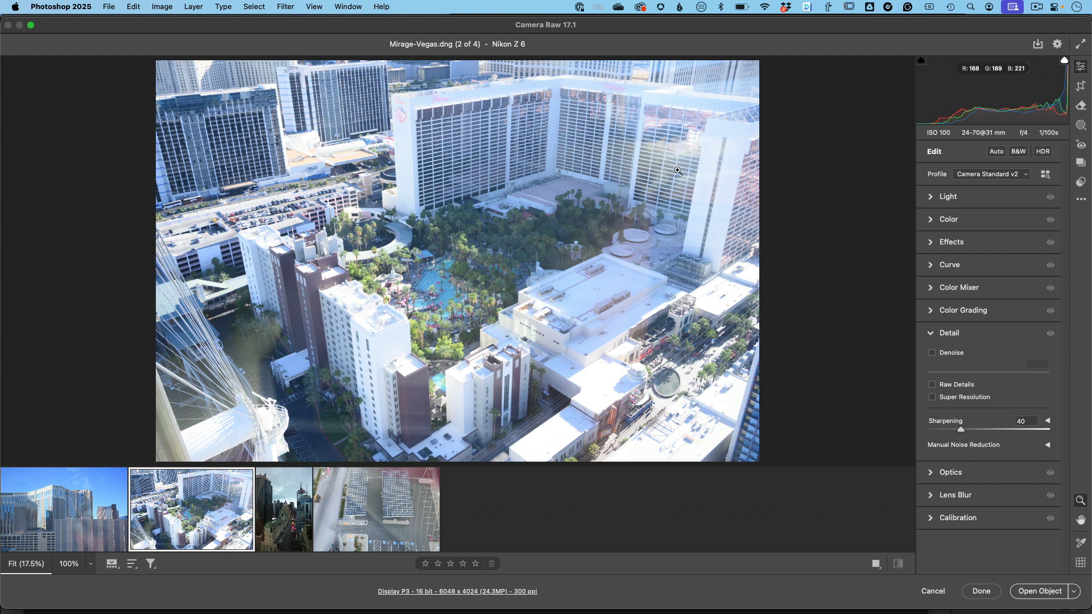
mouse_move(669, 151)
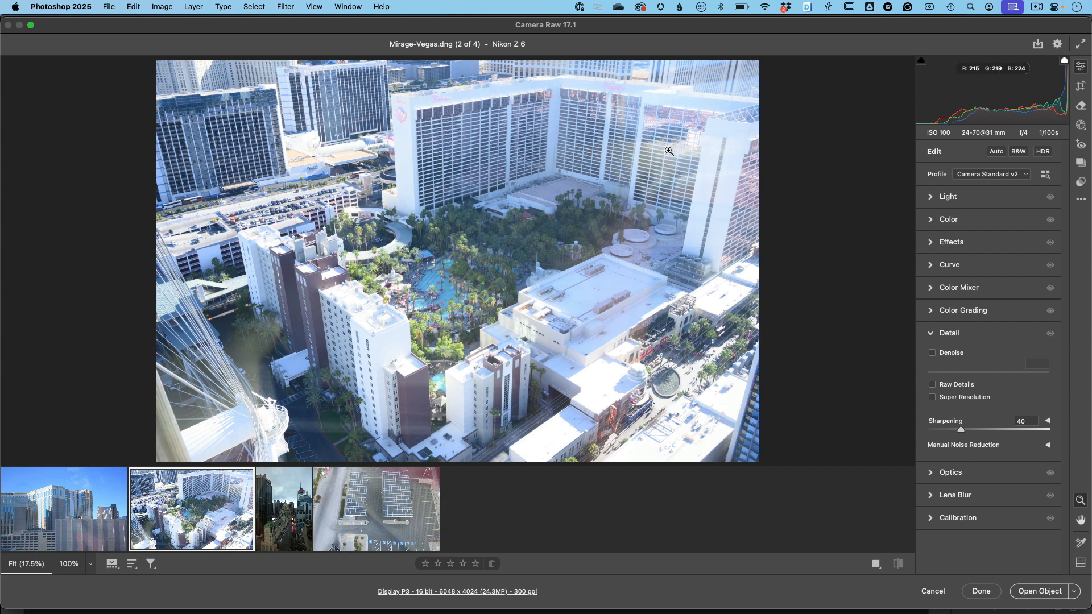
mouse_move(691, 166)
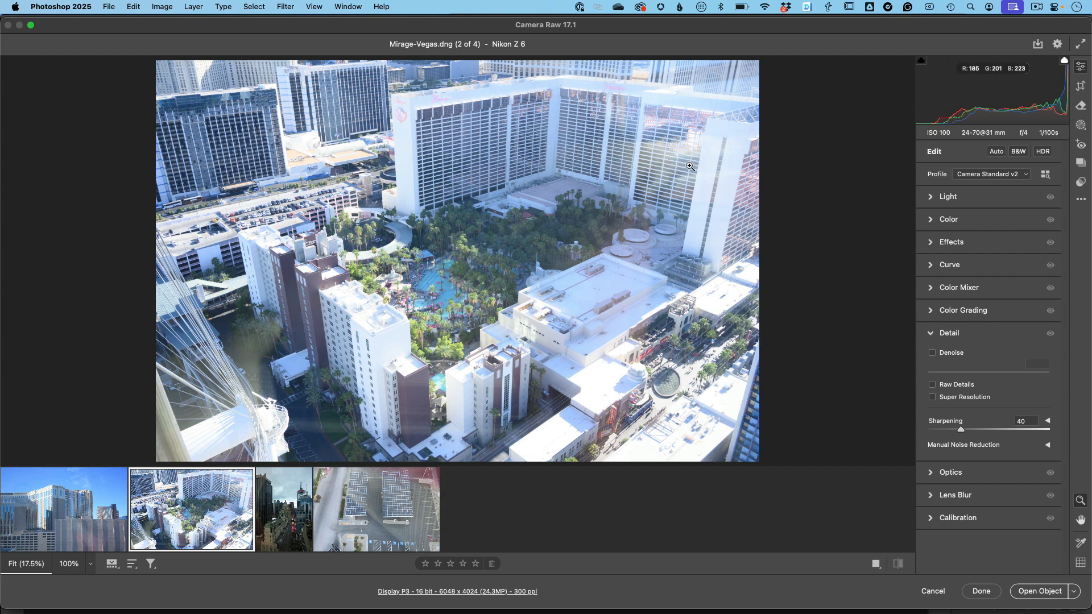
click(283, 510)
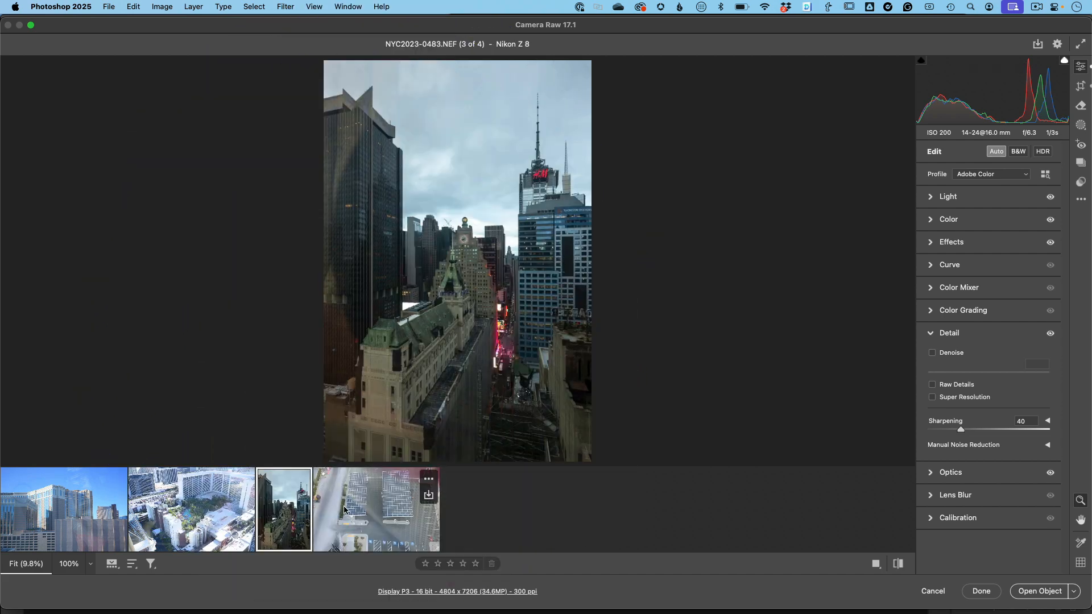
click(376, 509)
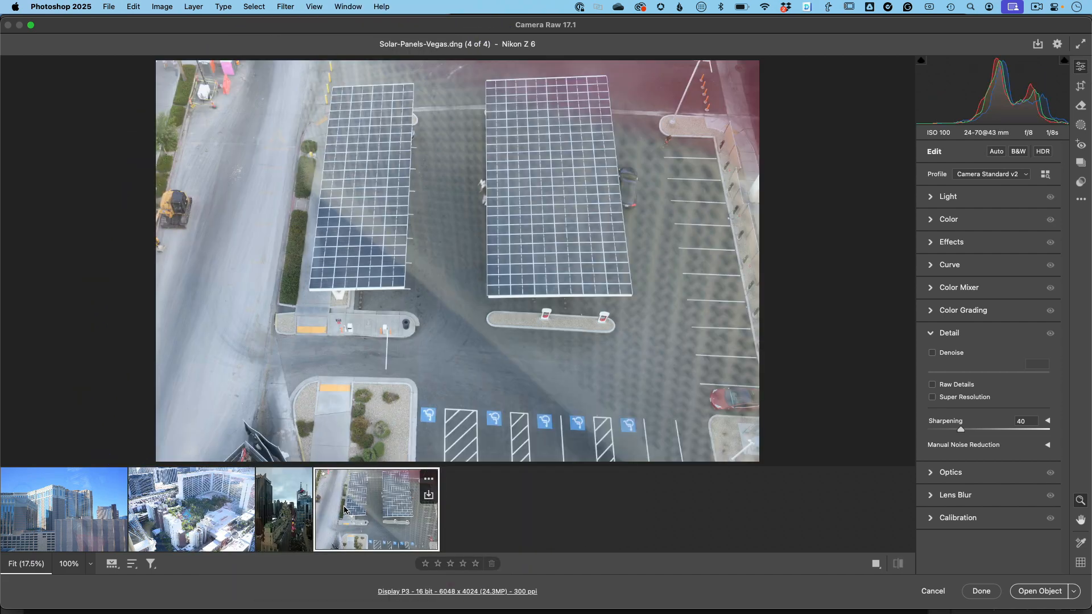
mouse_move(605, 344)
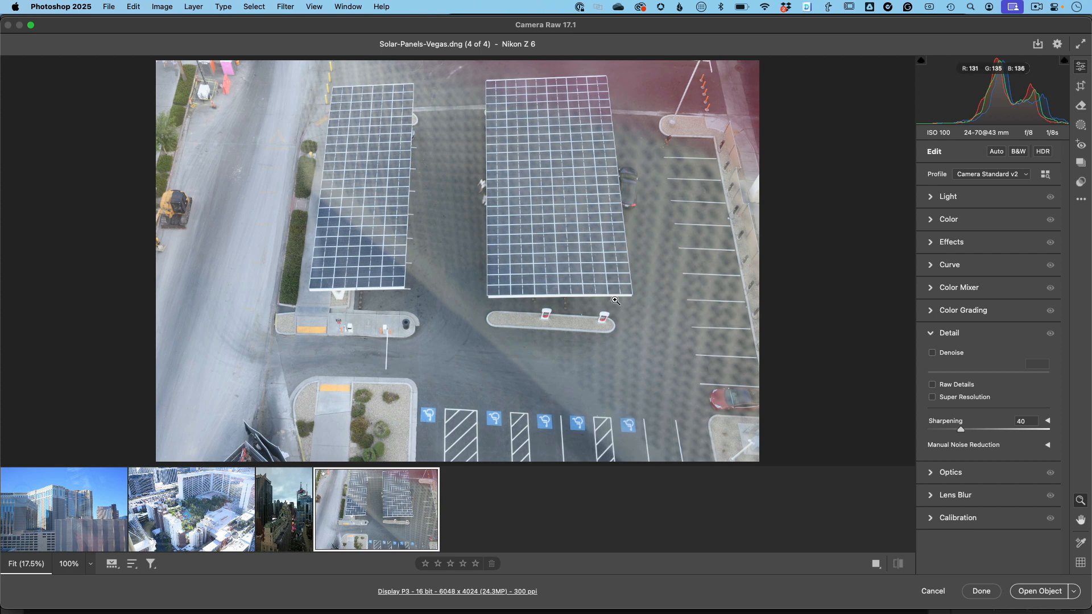
mouse_move(449, 299)
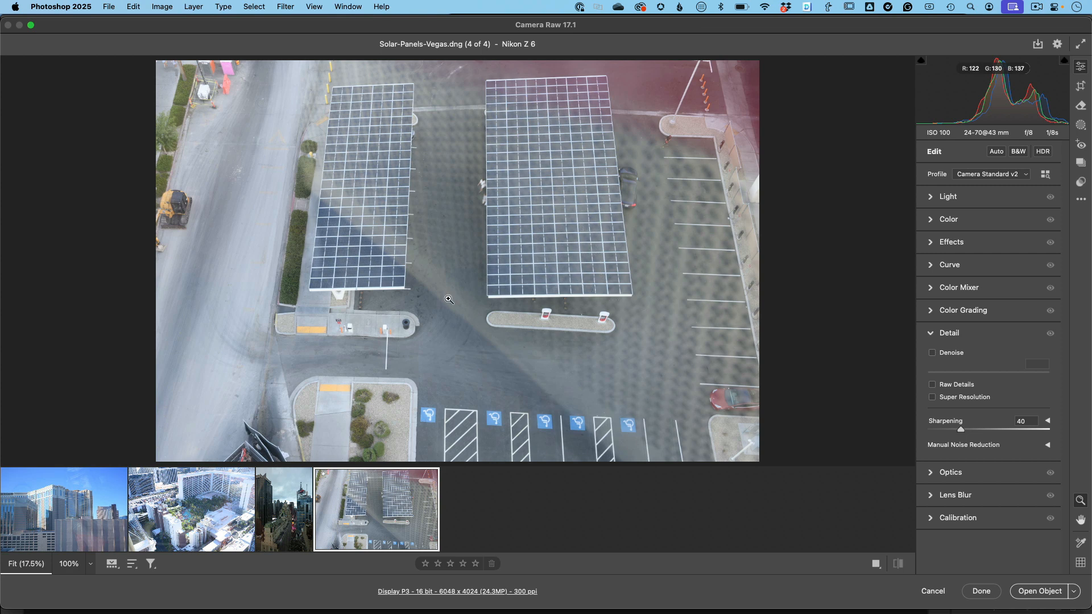
mouse_move(707, 335)
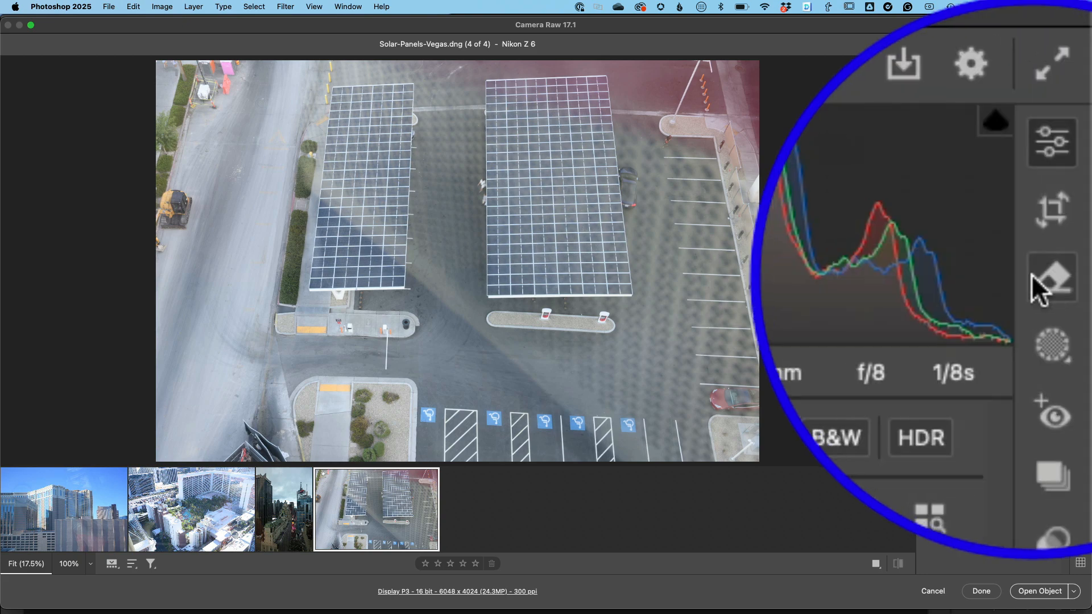
Enable Distraction Removal's Reflections fix on the solar panels photo with the Remove tool
click(1052, 278)
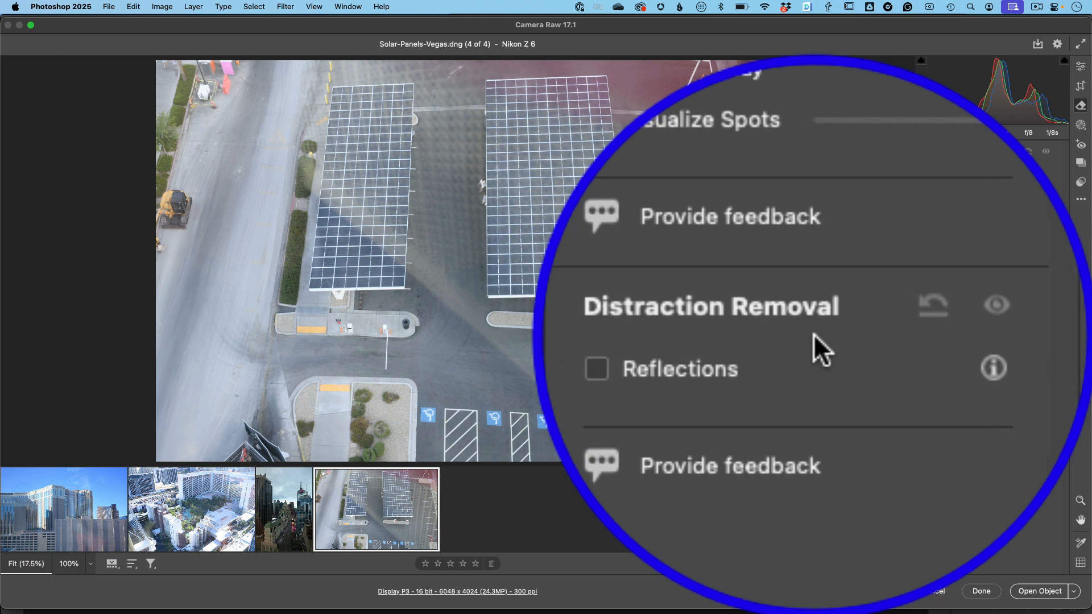
scroll(up, 3)
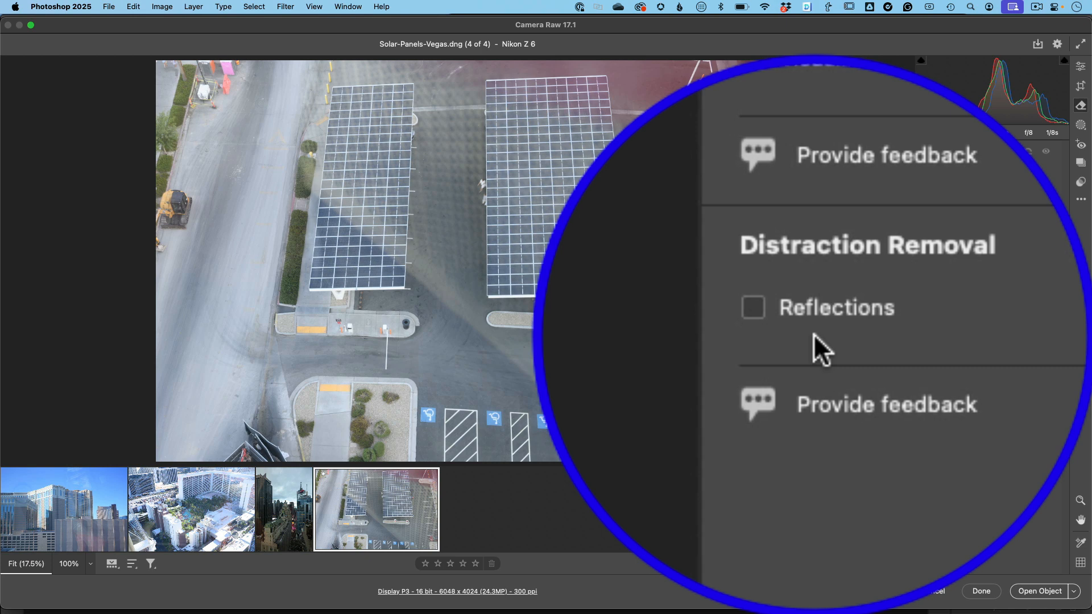
scroll(up, 3)
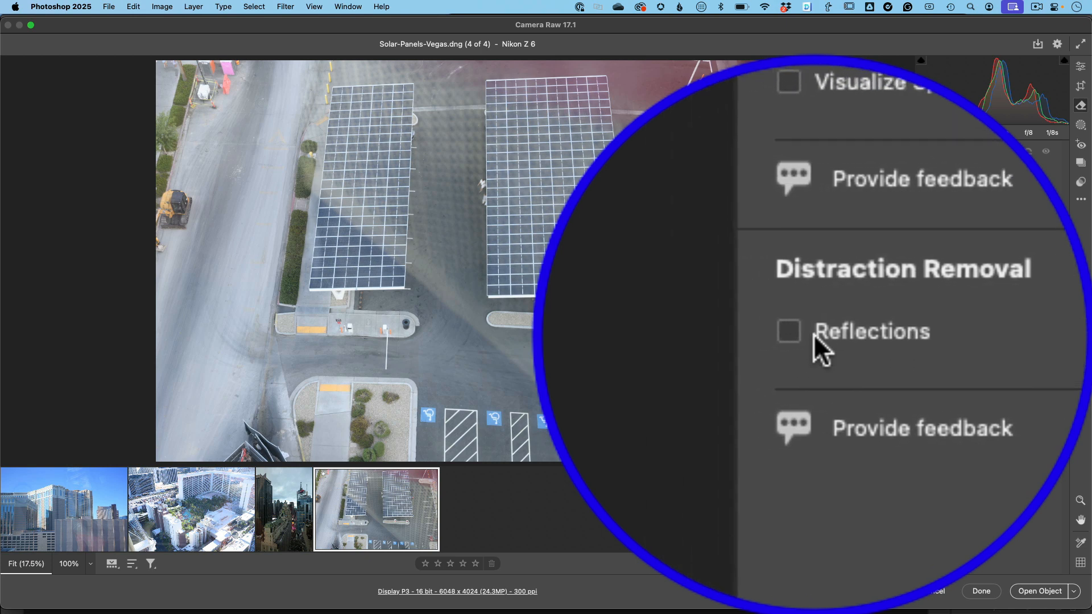
click(787, 331)
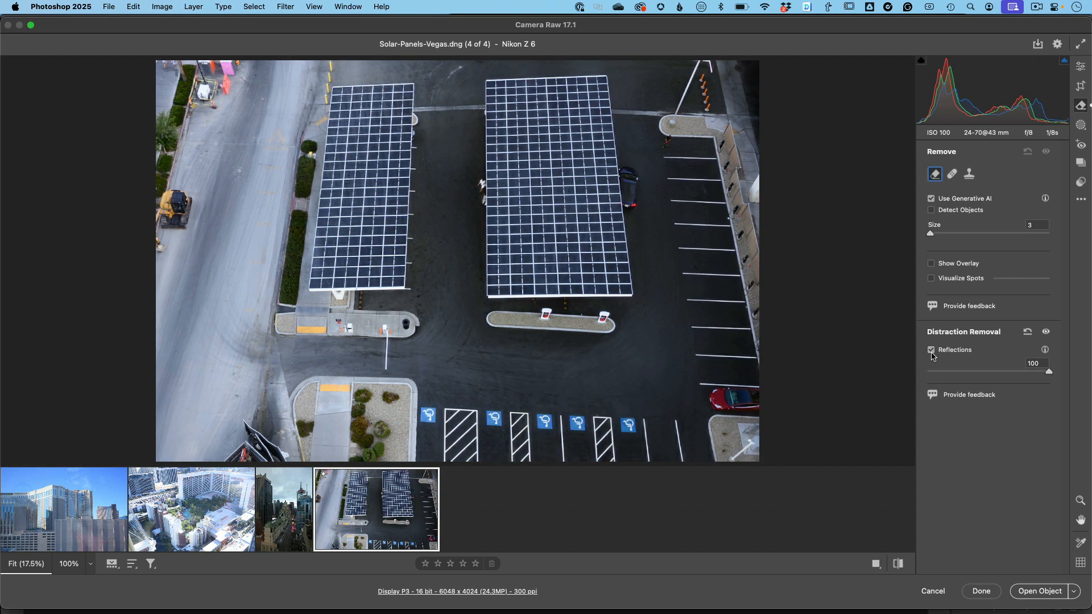
click(932, 351)
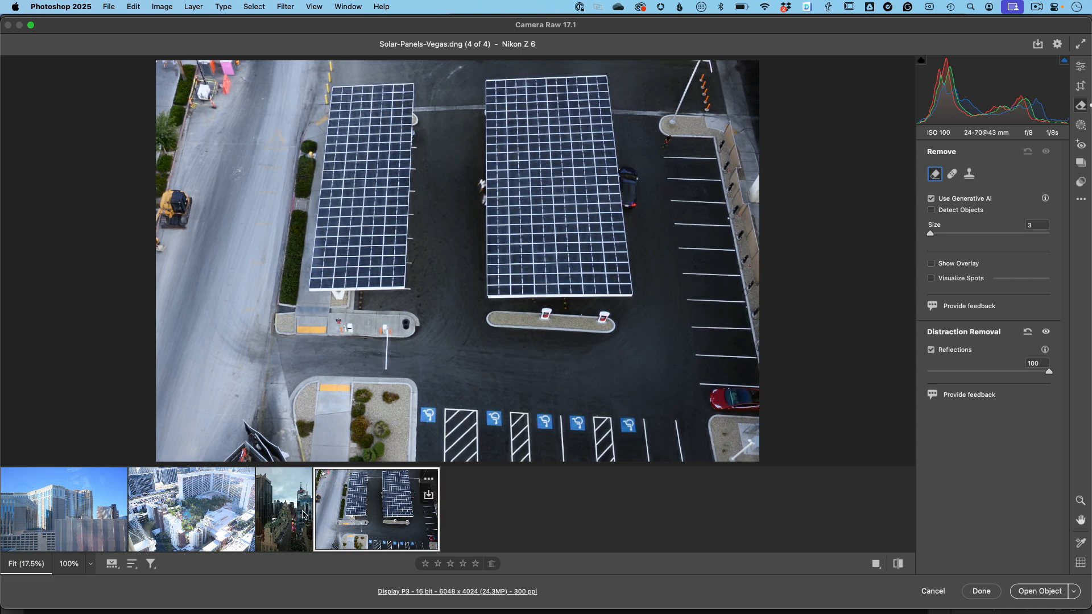
Switch to the NYC2023-0483 New York street photo
click(284, 509)
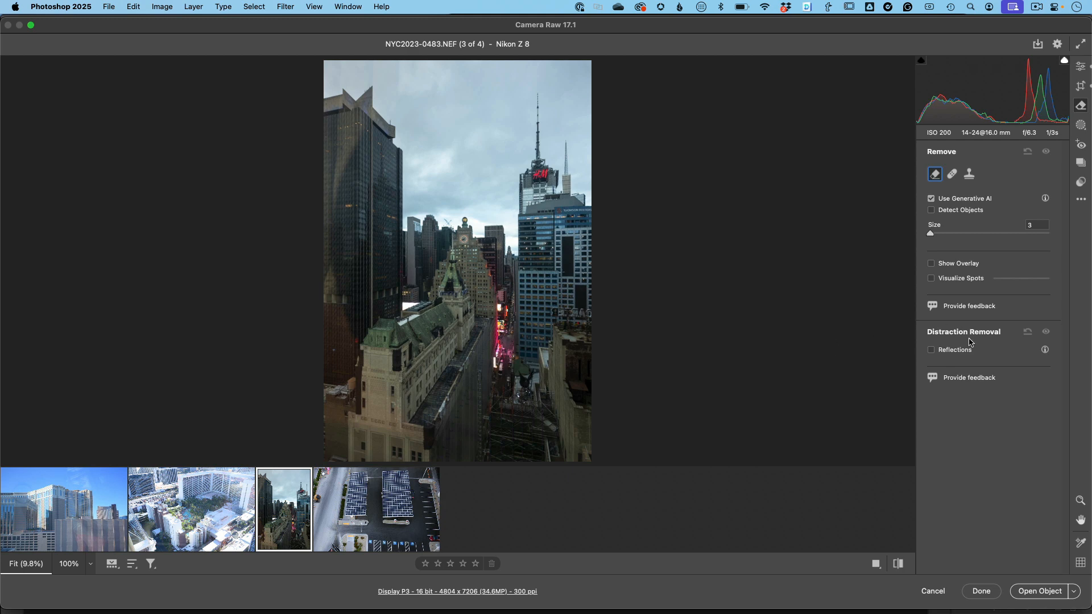
Apply Reflections removal to the NYC photo, toggling it to compare, then show Mirage-Vegas
click(931, 350)
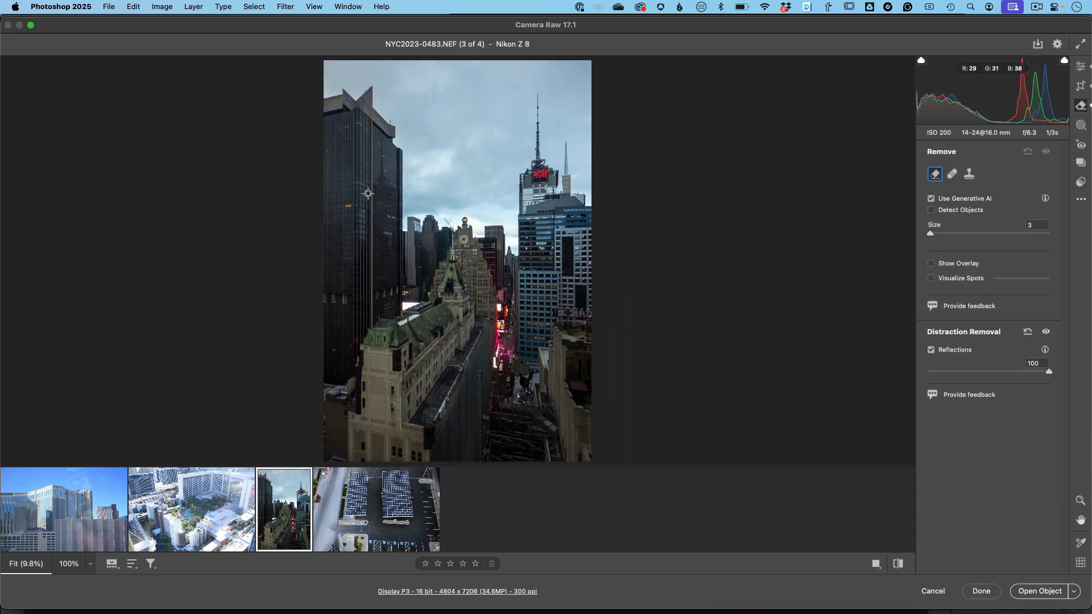
click(932, 349)
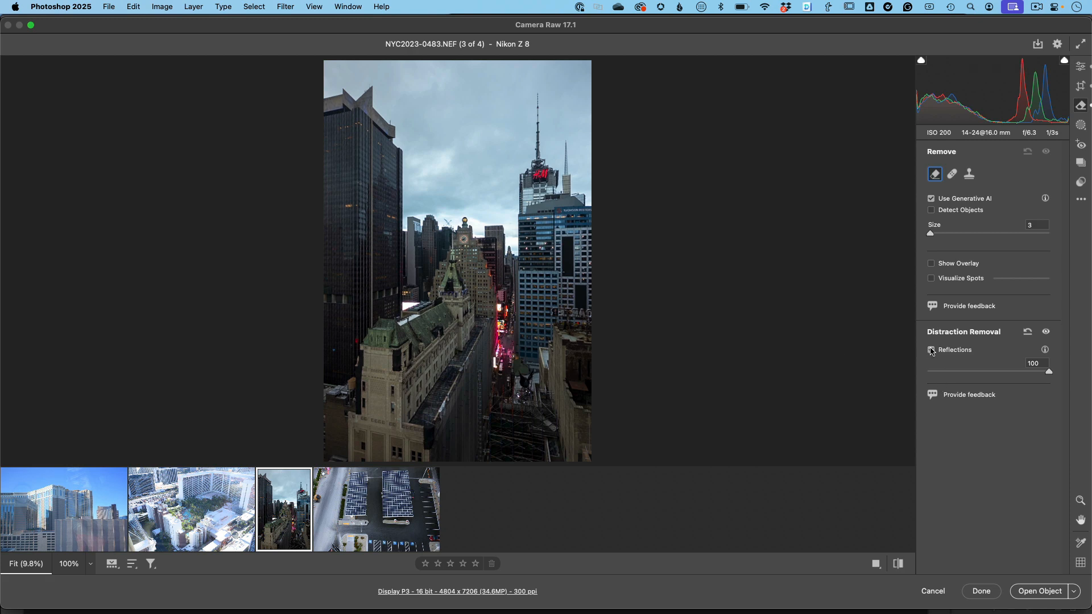
click(931, 349)
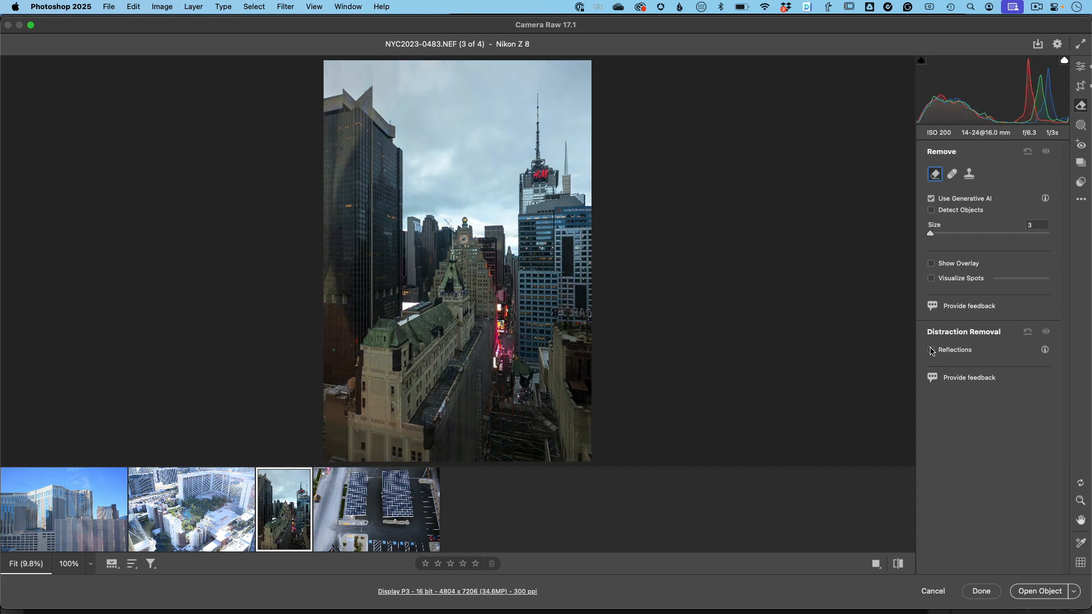
click(932, 349)
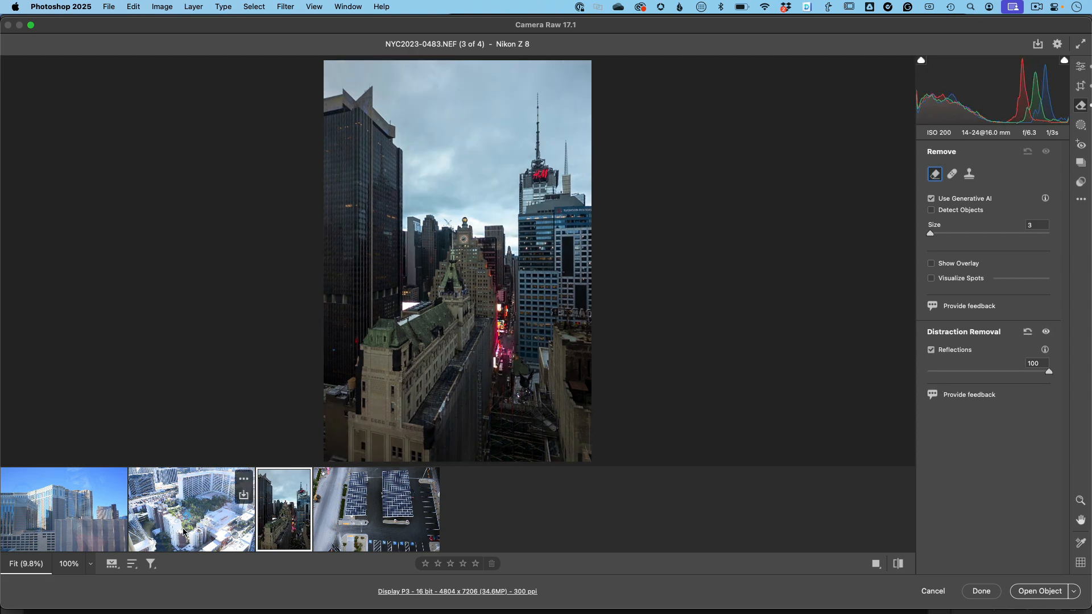
click(191, 510)
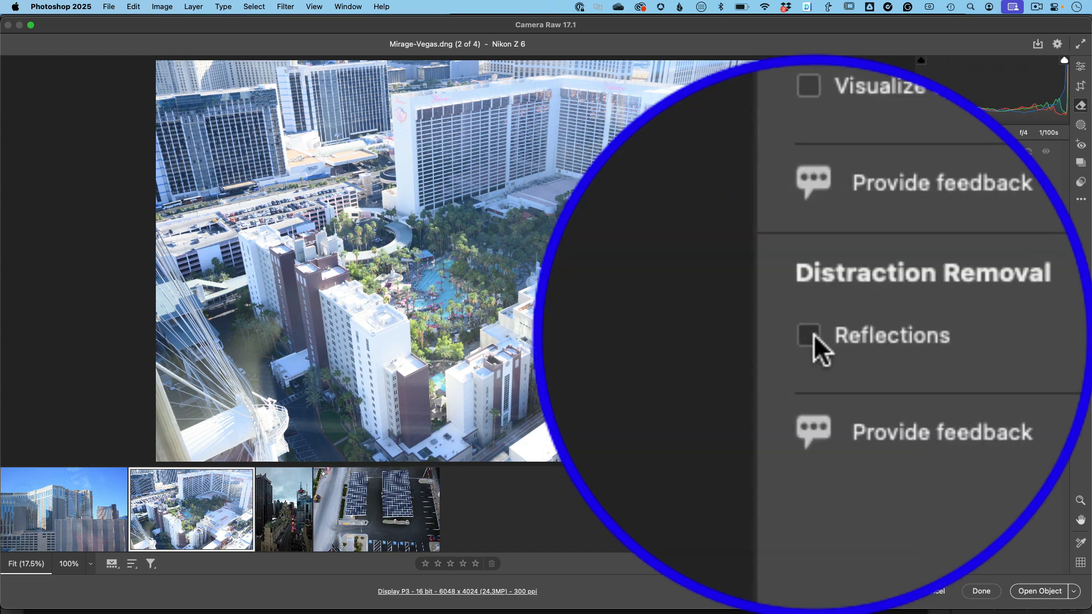
Apply Reflections removal to Mirage-Vegas, toggling it to compare, then show _TLW4000.dng
click(807, 334)
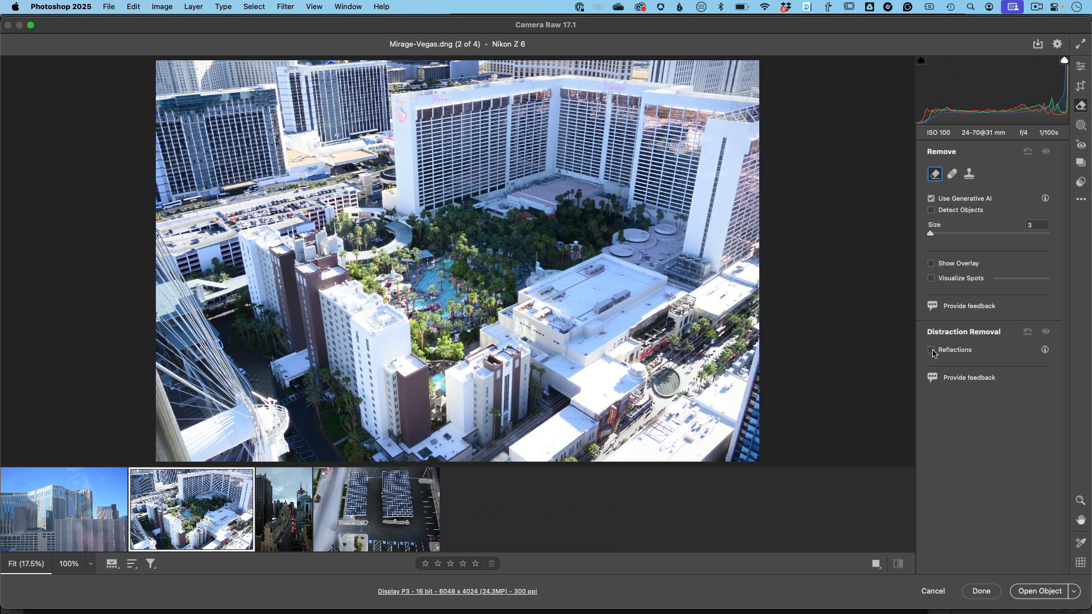
click(931, 350)
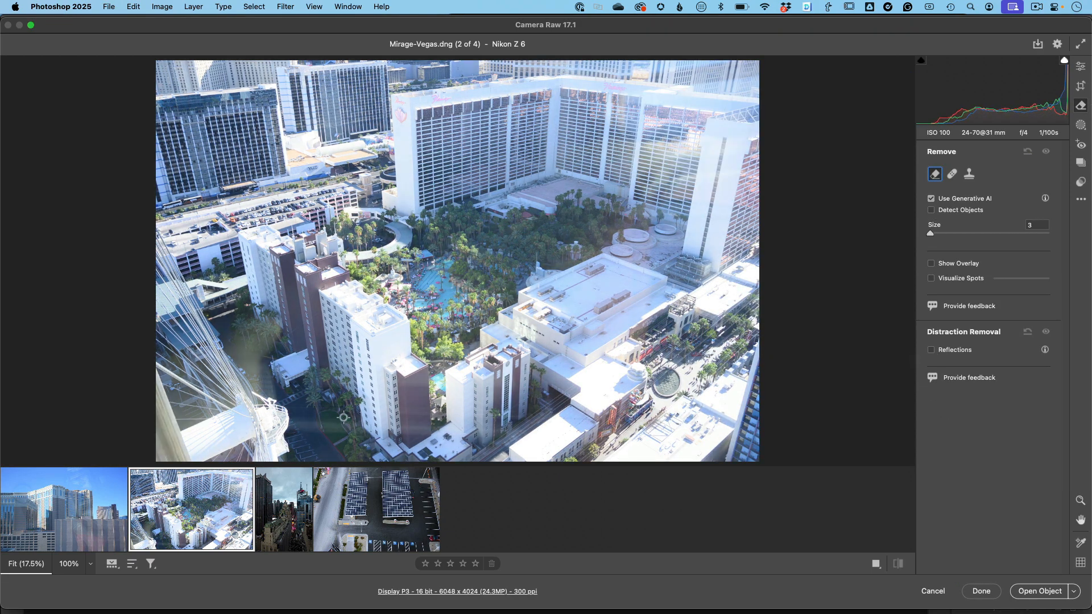
mouse_move(941, 365)
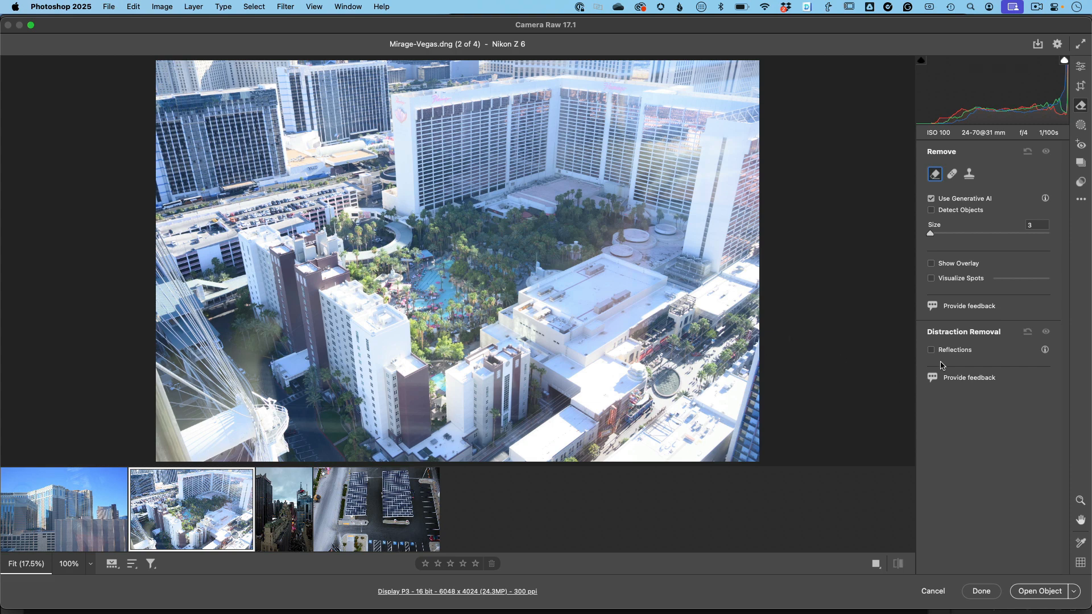
click(931, 349)
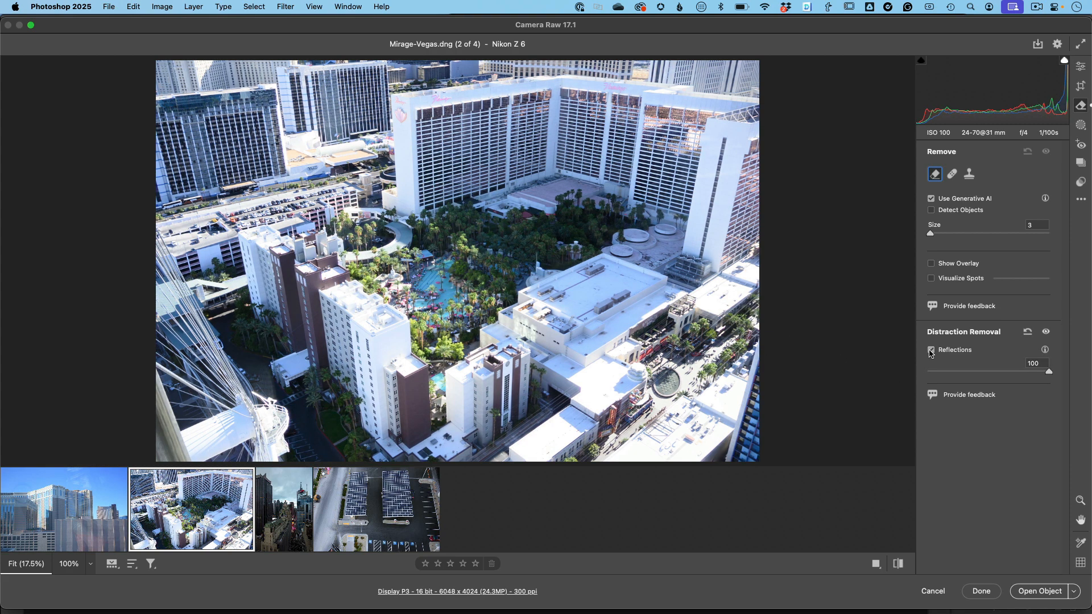
click(64, 510)
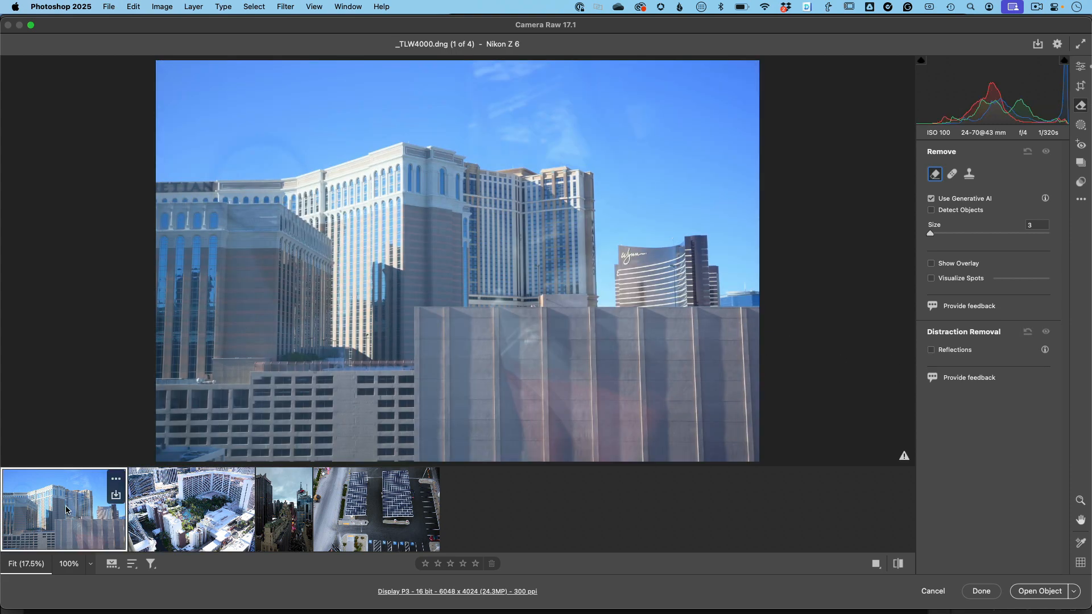
mouse_move(561, 250)
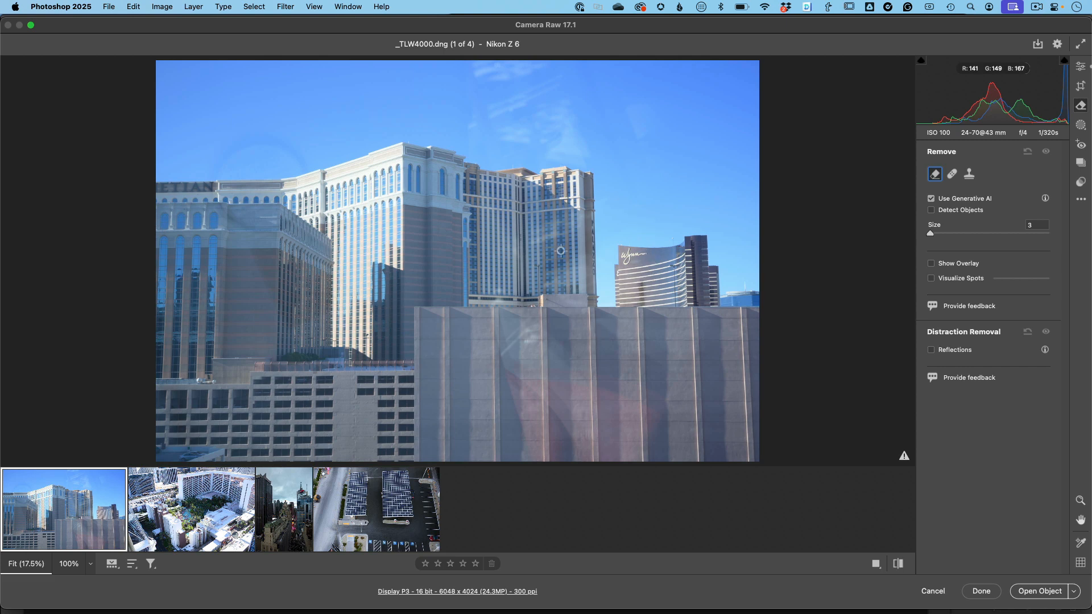
mouse_move(566, 236)
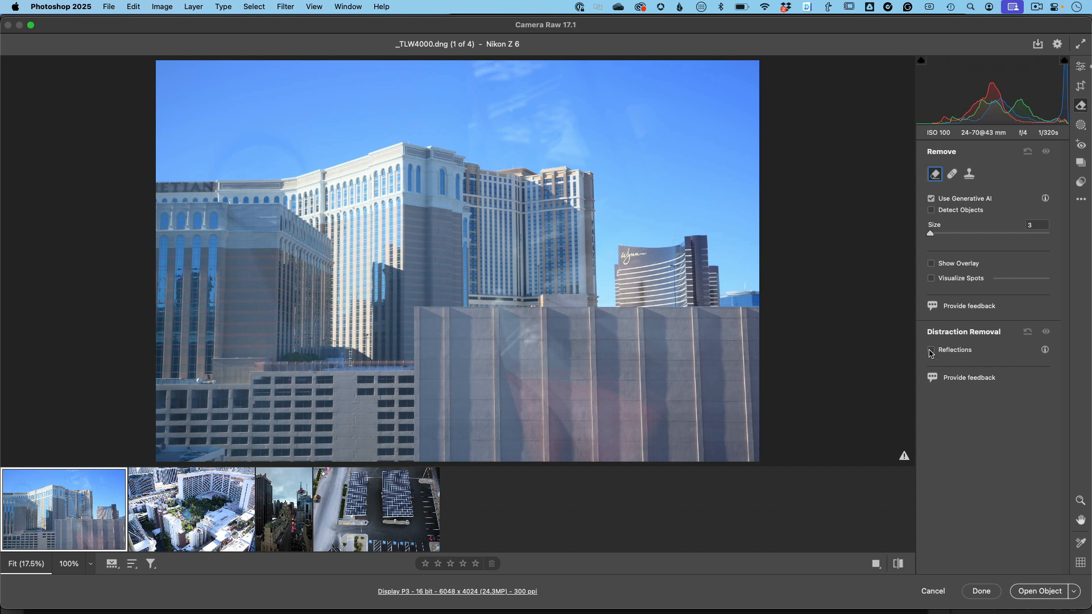
Enable Reflections removal at strength 100 on _TLW4000.dng, toggling it off and on to compare
click(932, 349)
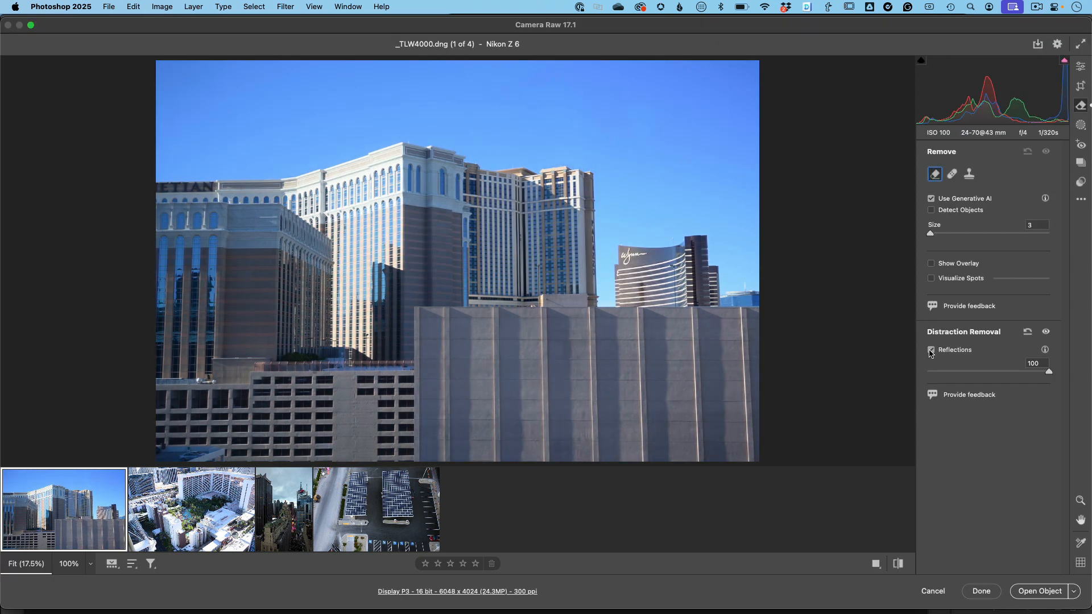
click(931, 350)
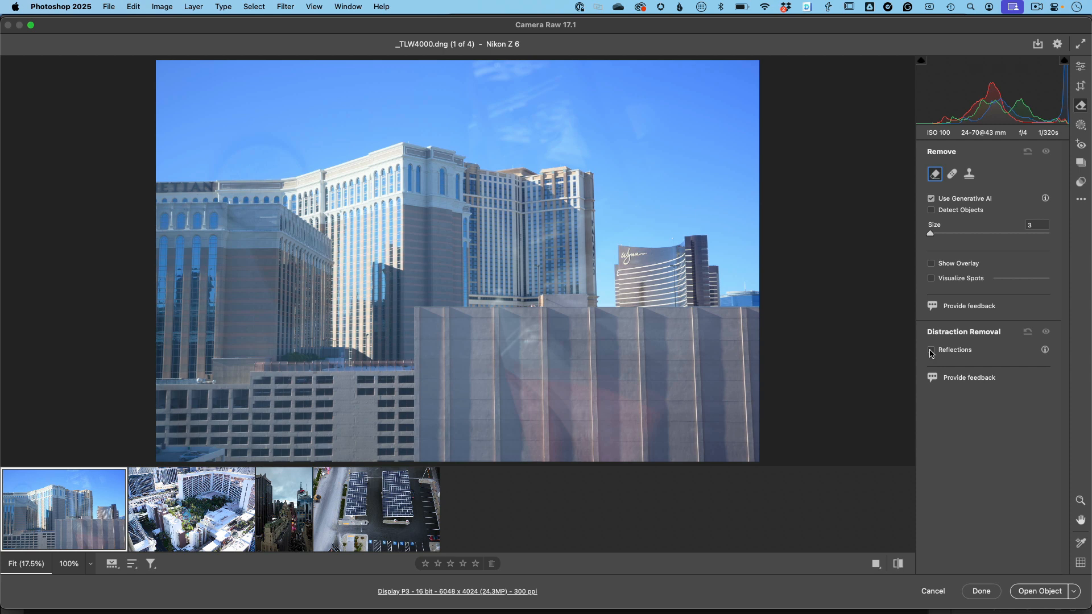
click(932, 349)
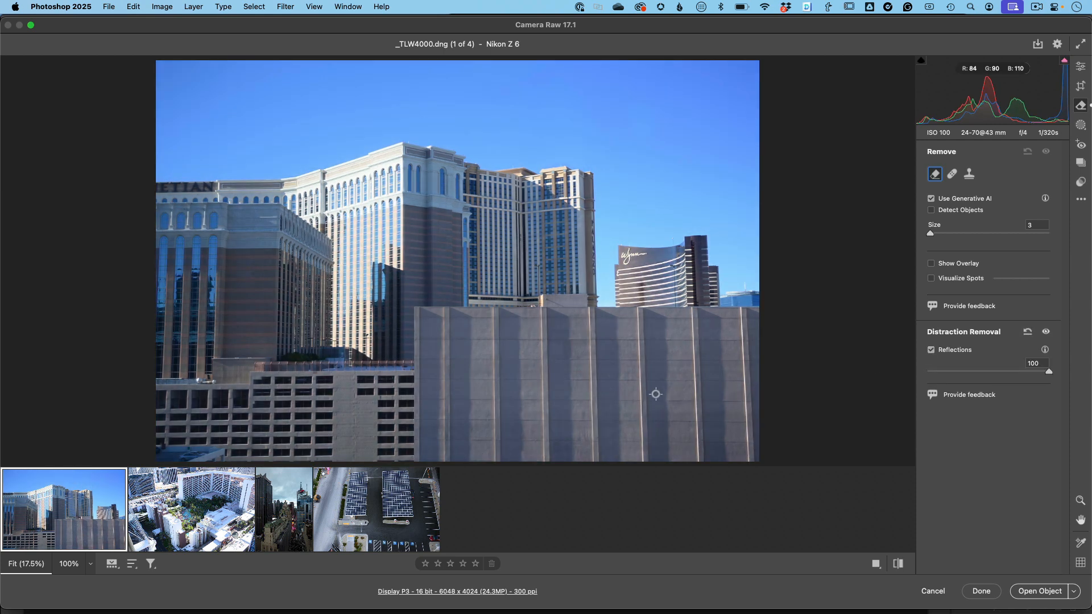
mouse_move(536, 261)
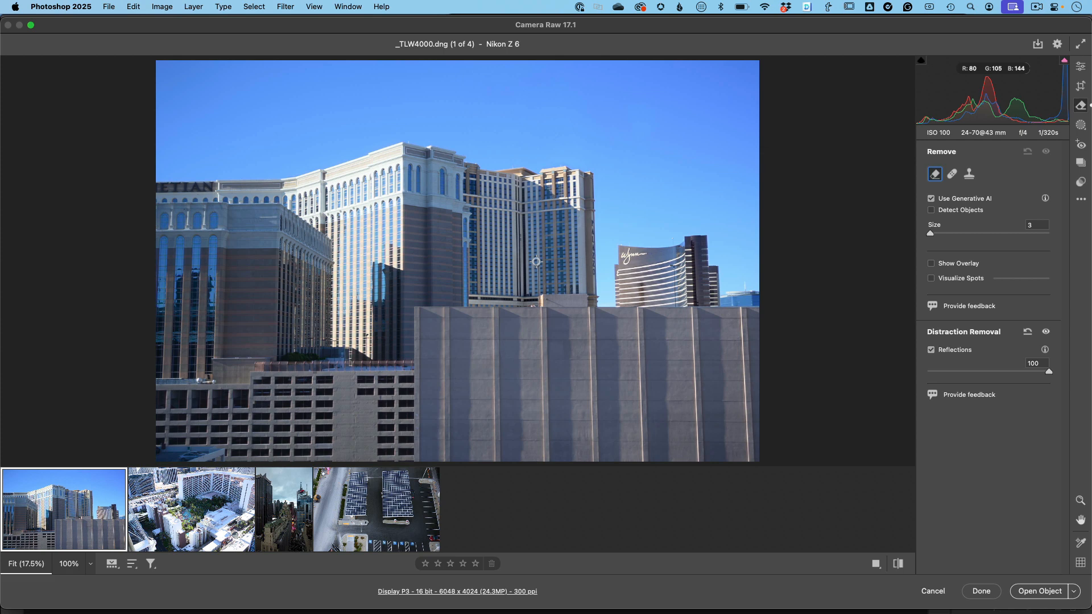
mouse_move(918, 351)
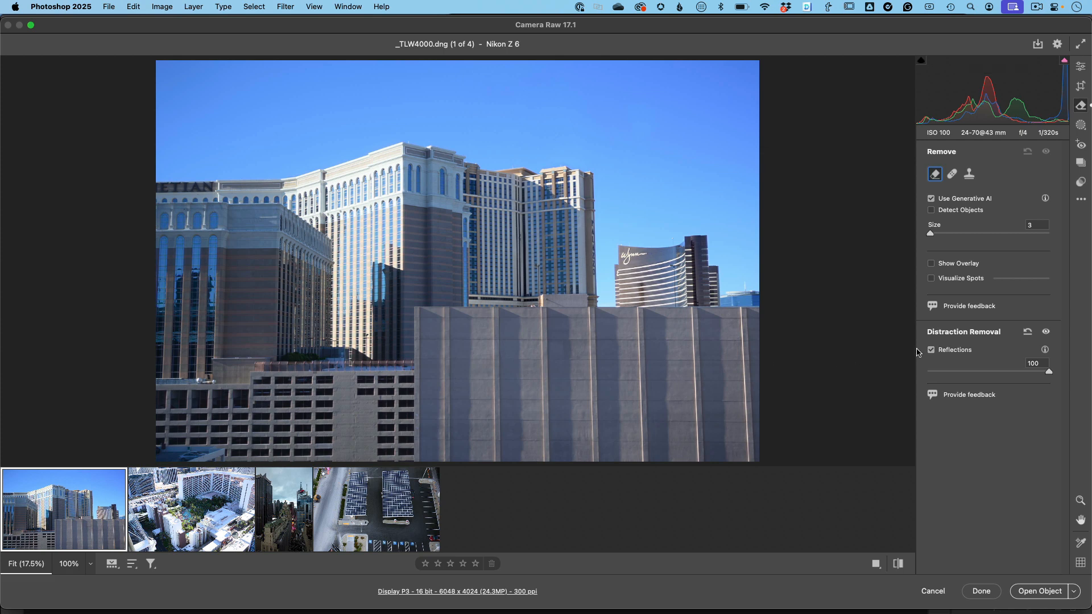
click(931, 350)
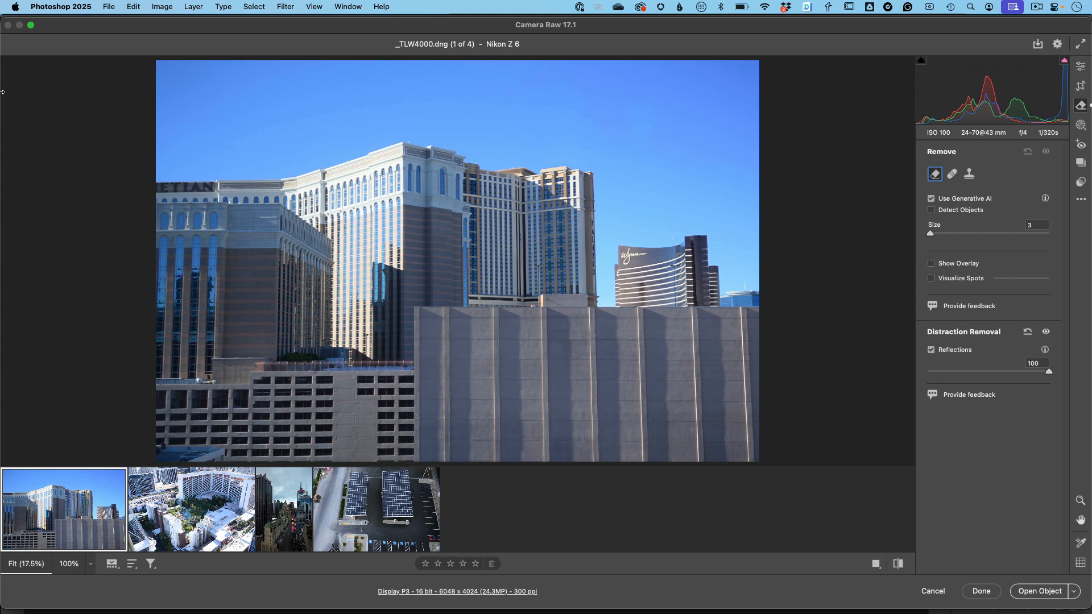
mouse_move(681, 144)
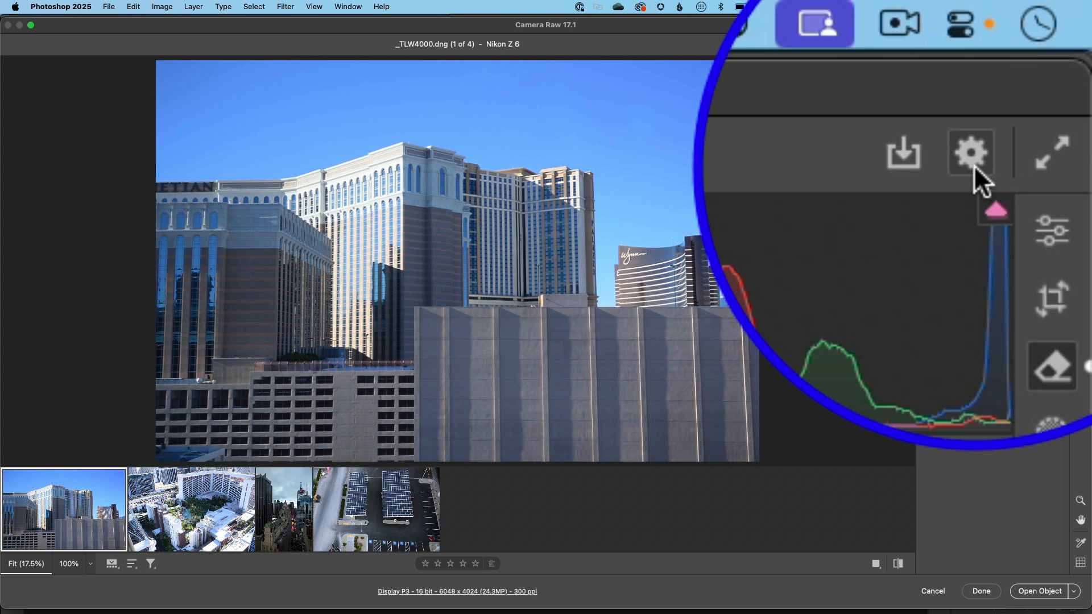
click(970, 151)
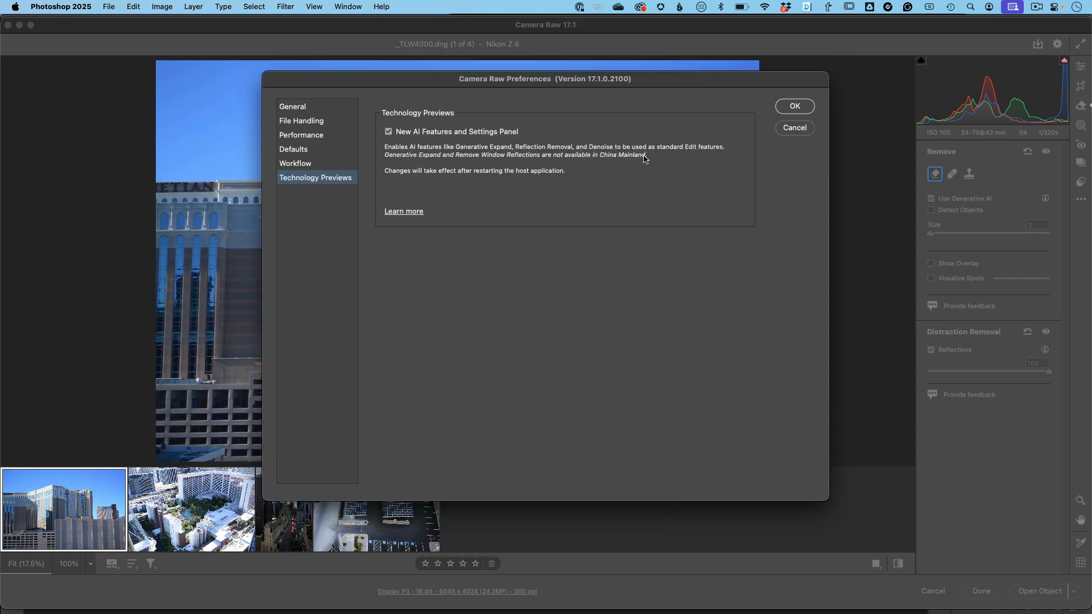
click(794, 106)
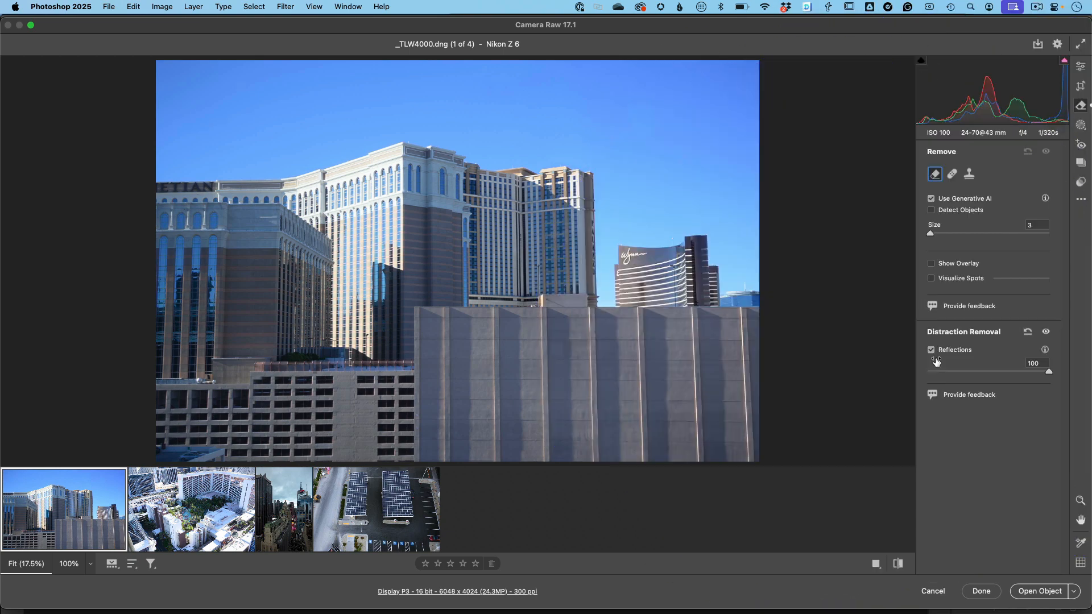
mouse_move(953, 360)
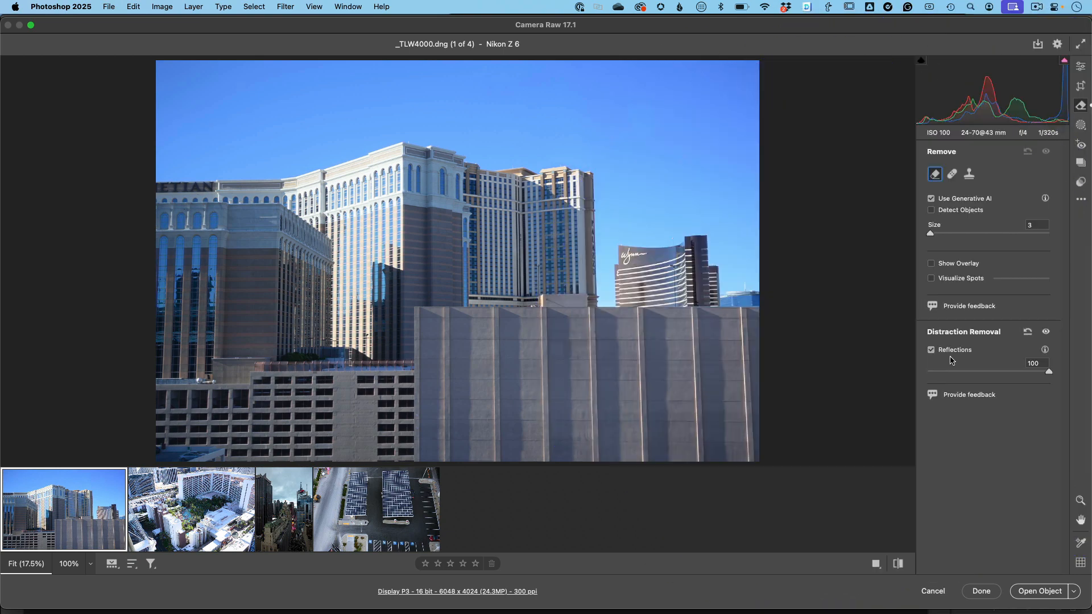